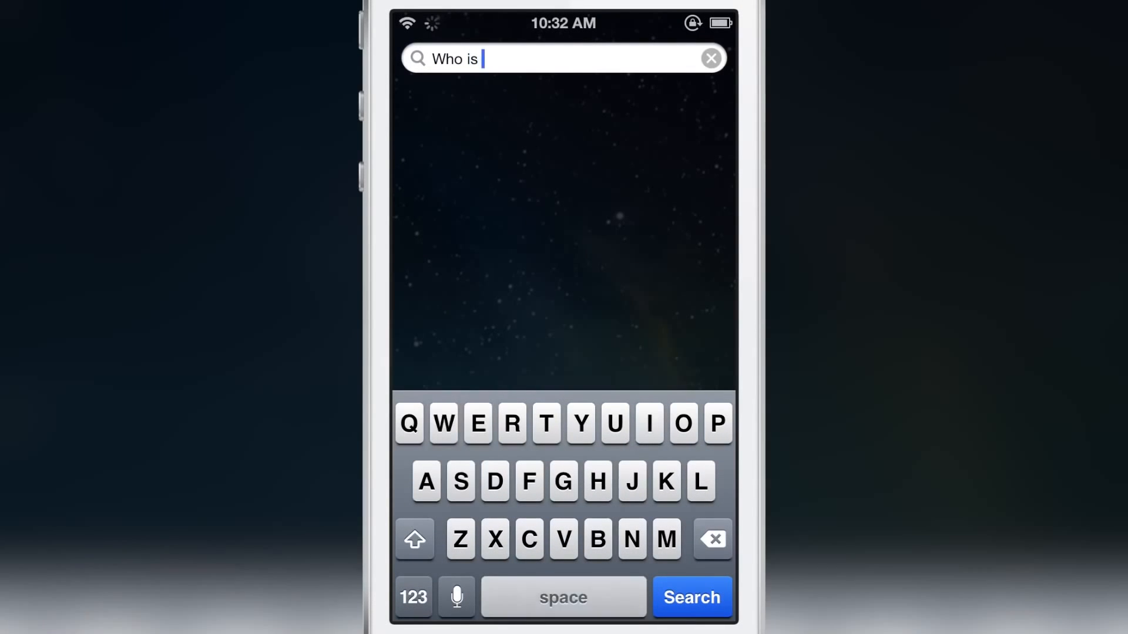
- Ask 'Who is the ceo of apple', get the Tim Cook answer, then clear the search field
type("the ceo of apple")
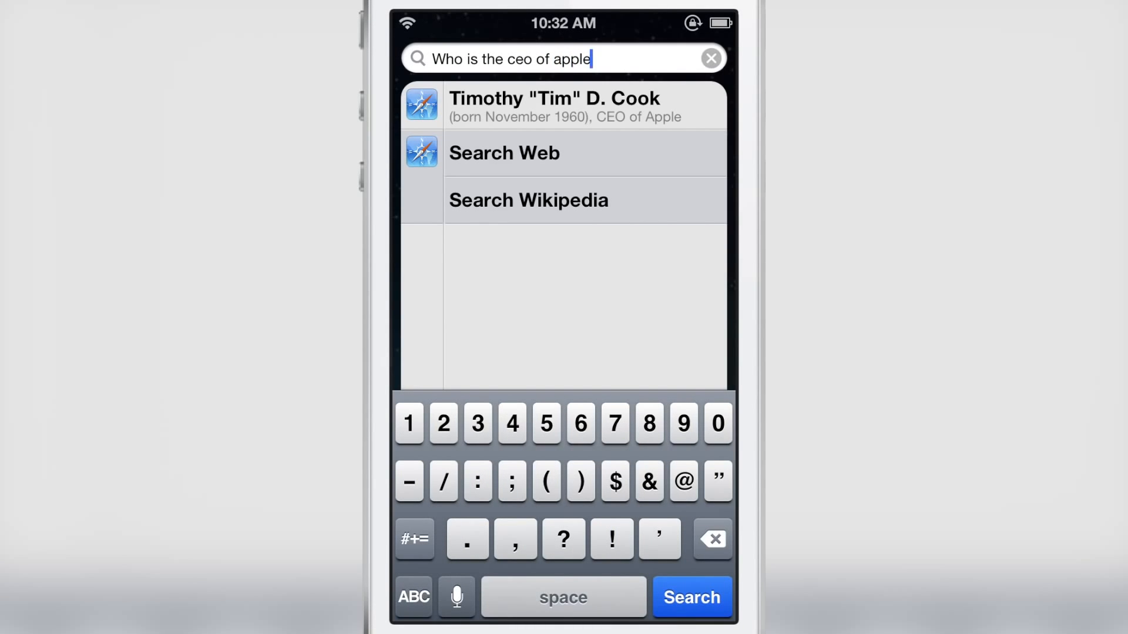
left_click(594, 115)
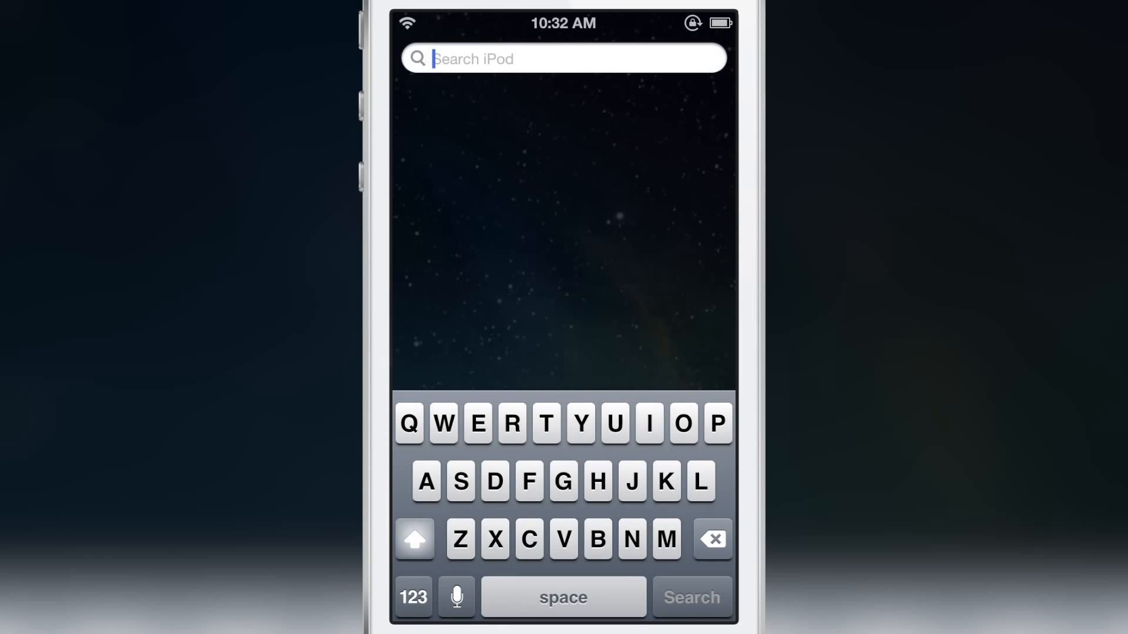
left_click(447, 424)
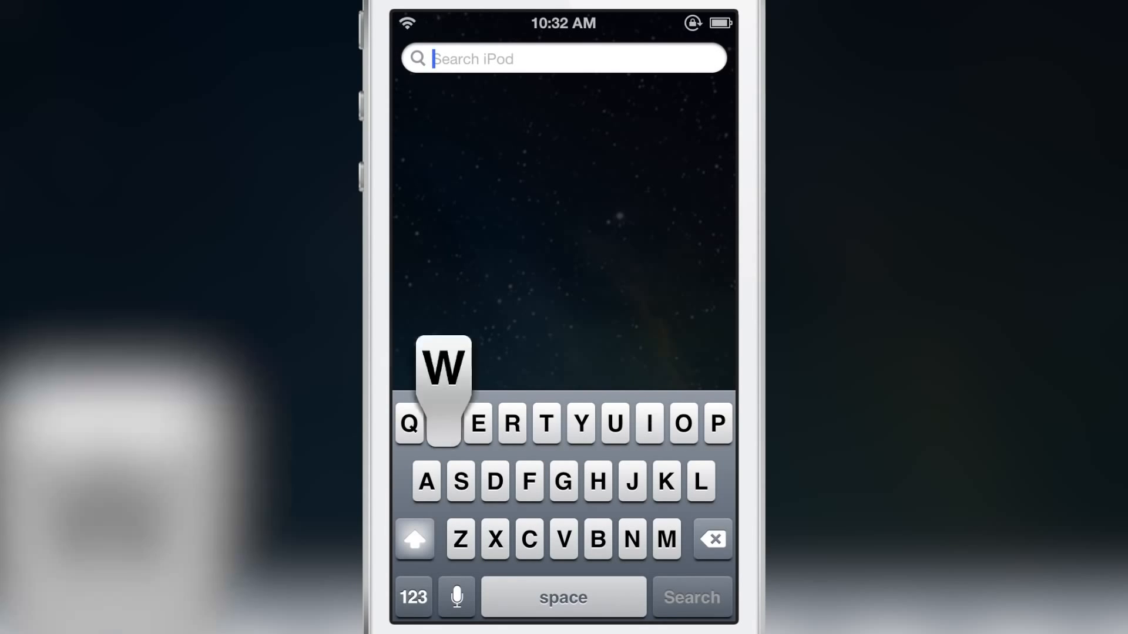
type("When was")
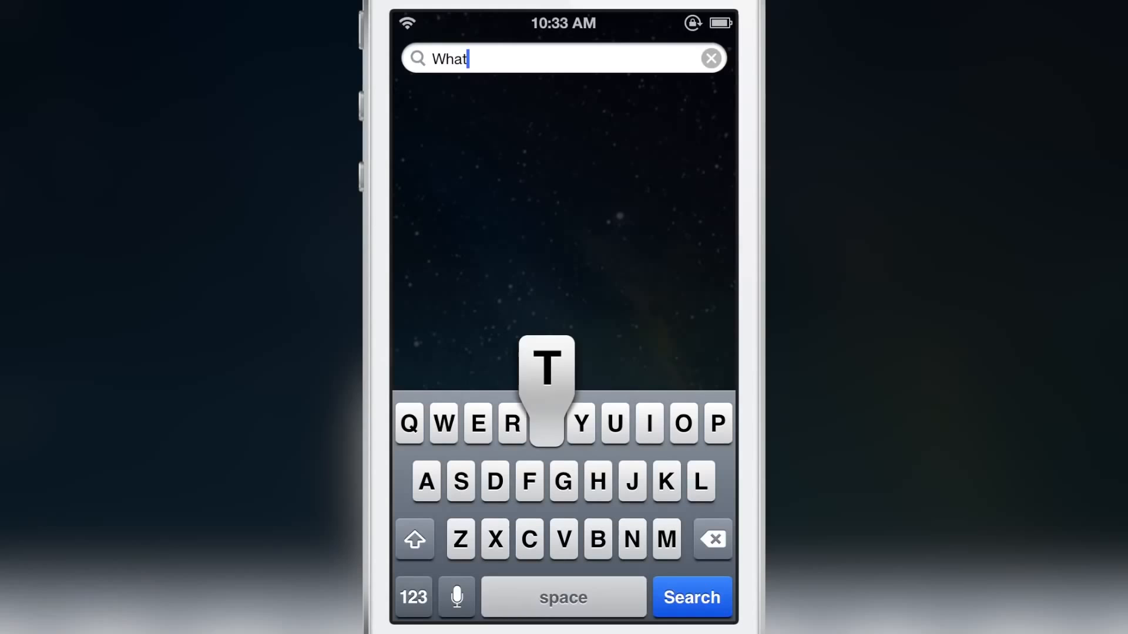
- Ask 'What time is it in chicago?', read the CDT time answer, then clear the field
type("time isnit in")
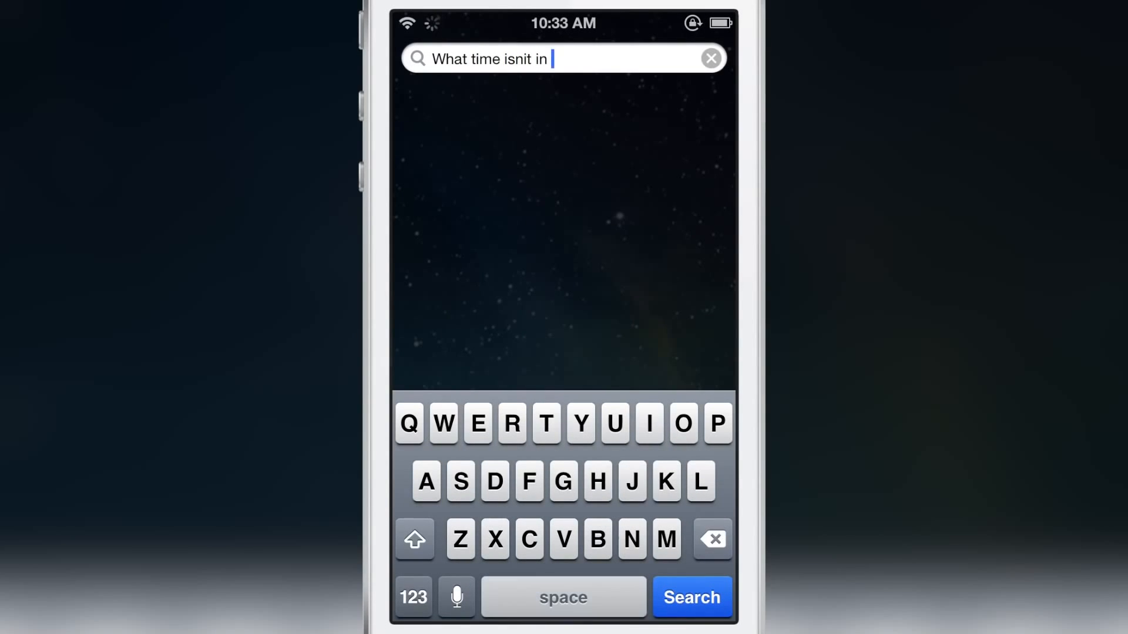
type("chicago")
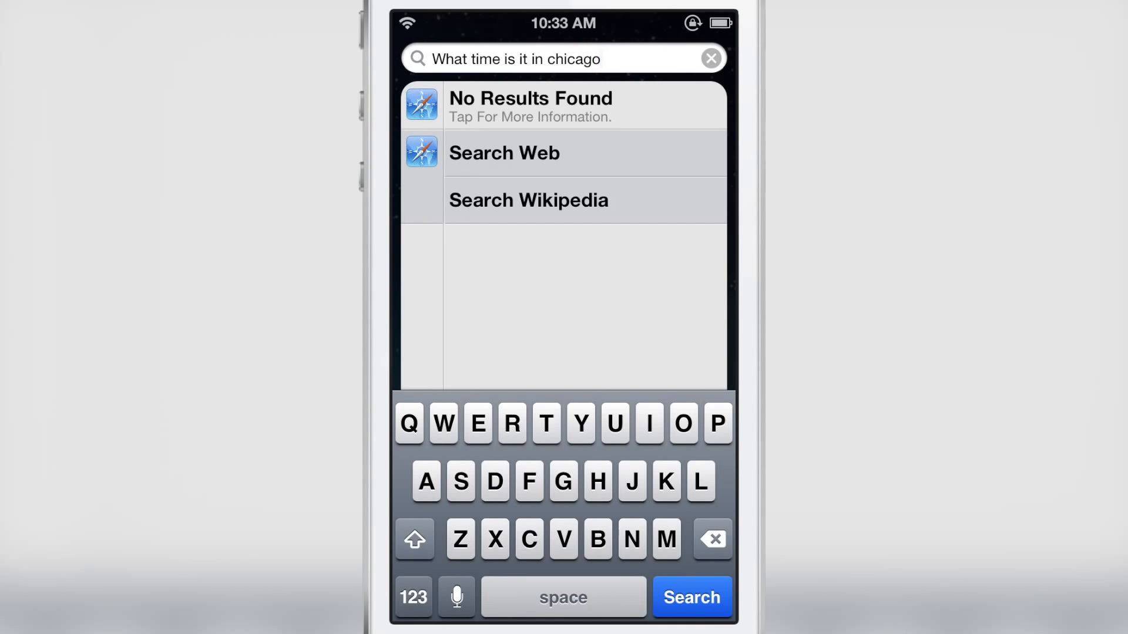
type("?")
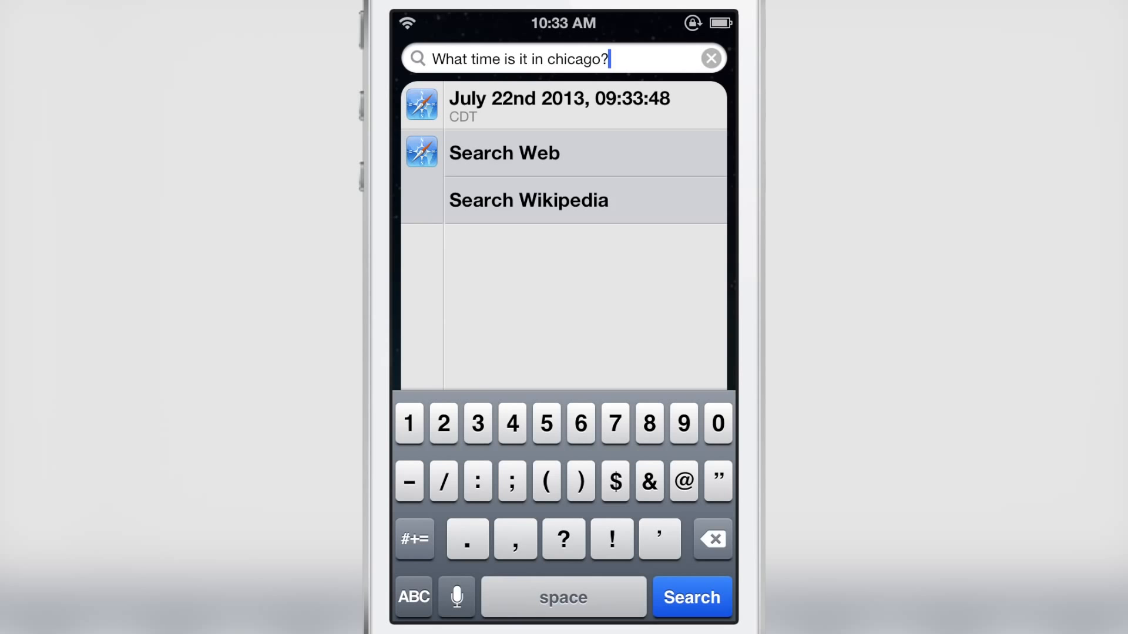
left_click(710, 59)
type("What is the")
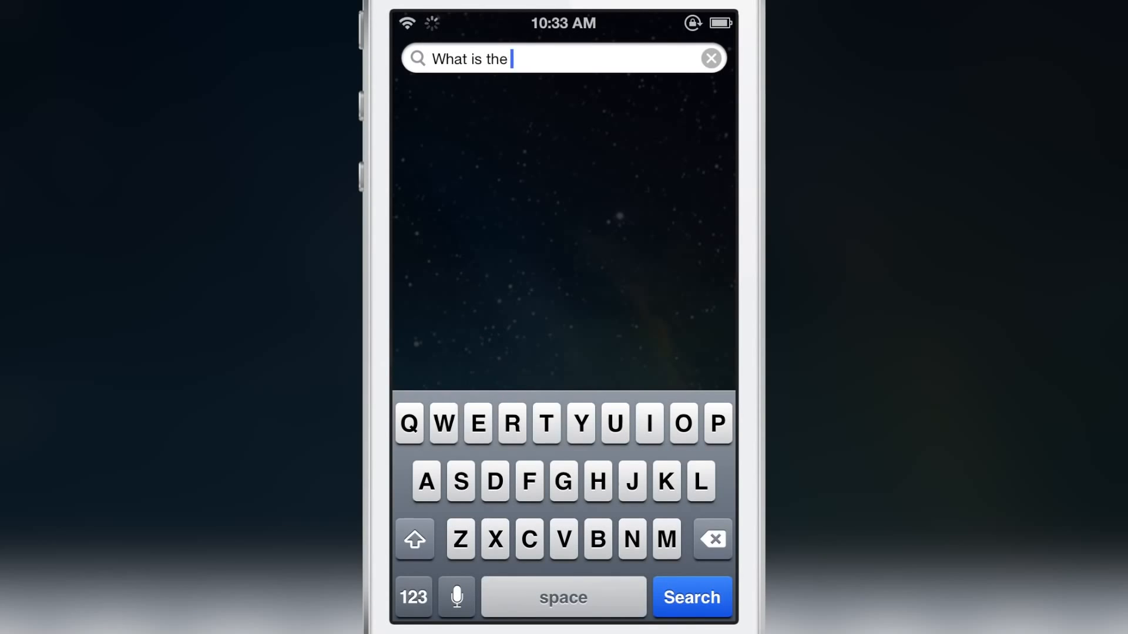
- Ask 'What is the weather in cupertino', get No Results Found, and start erasing the city name
left_click(650, 424)
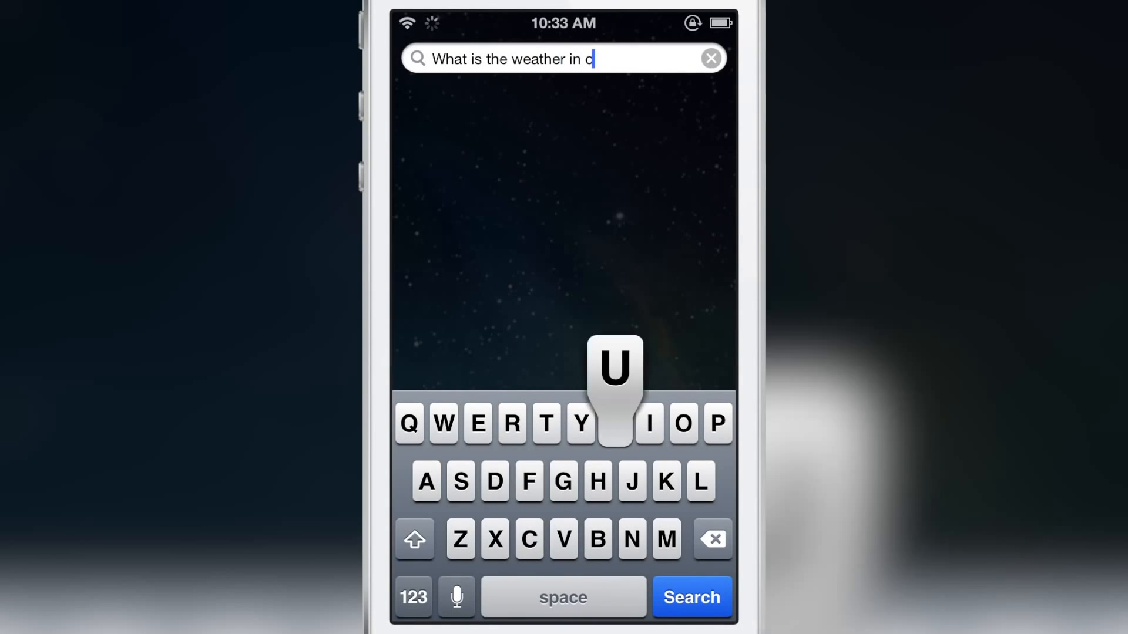
left_click(684, 425)
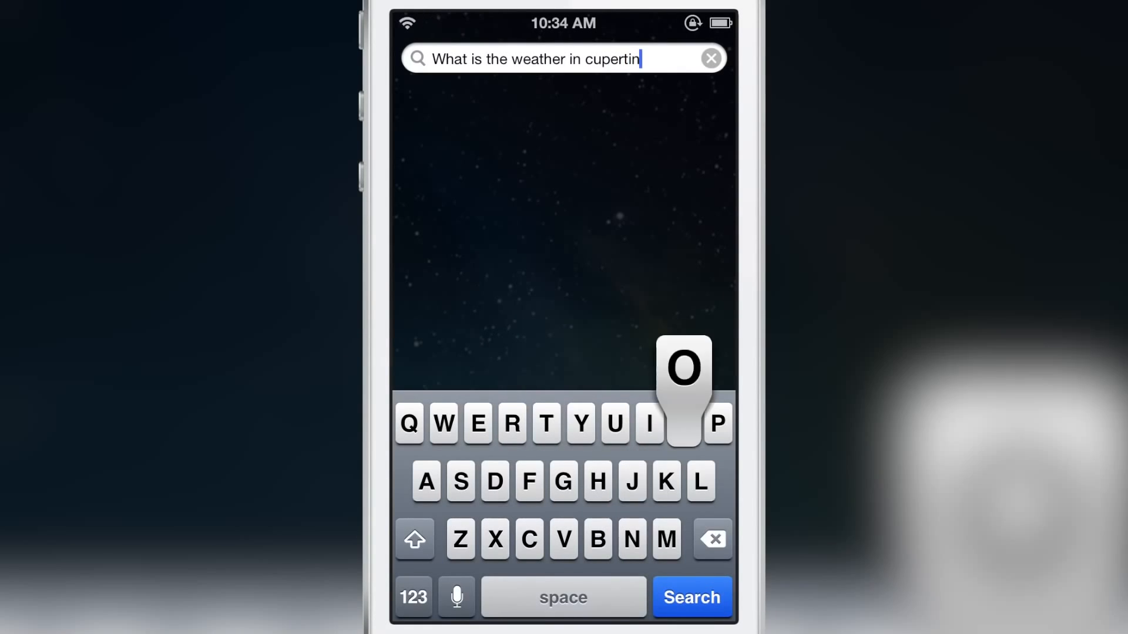
left_click(683, 424)
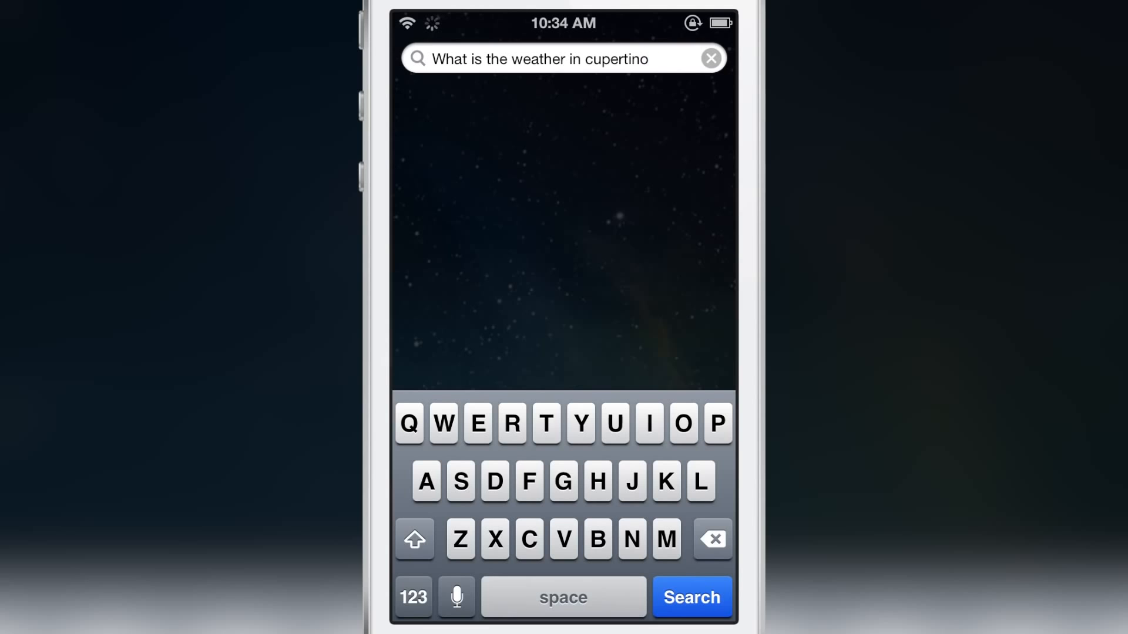
left_click(415, 596)
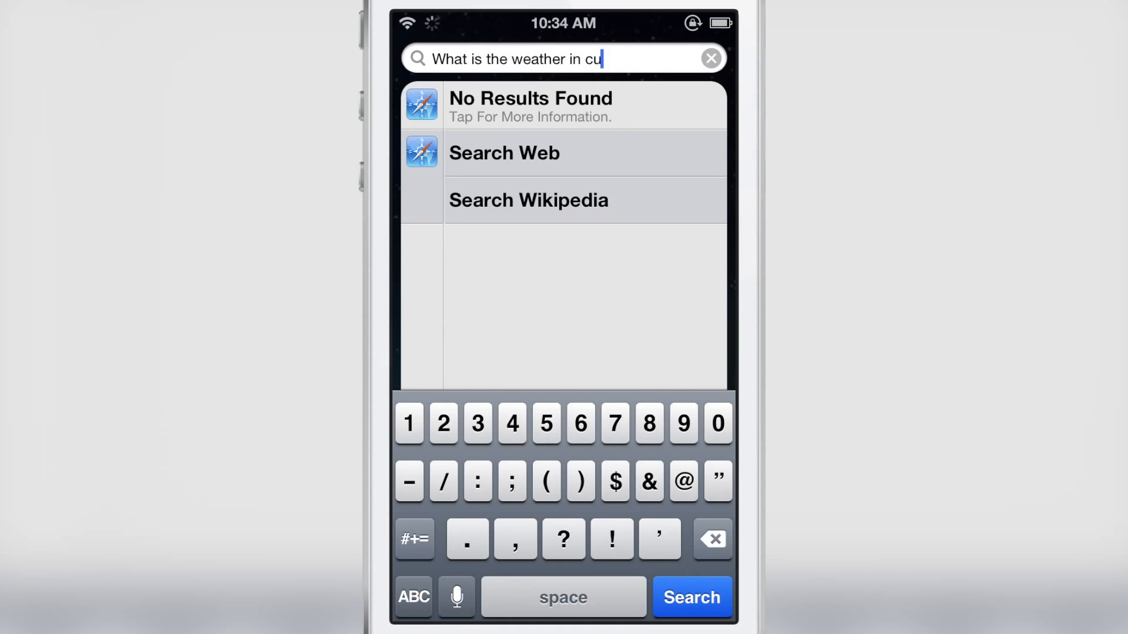
- Rephrase the query as 'What is the temperature in cupertino?'
key("BackSpace")
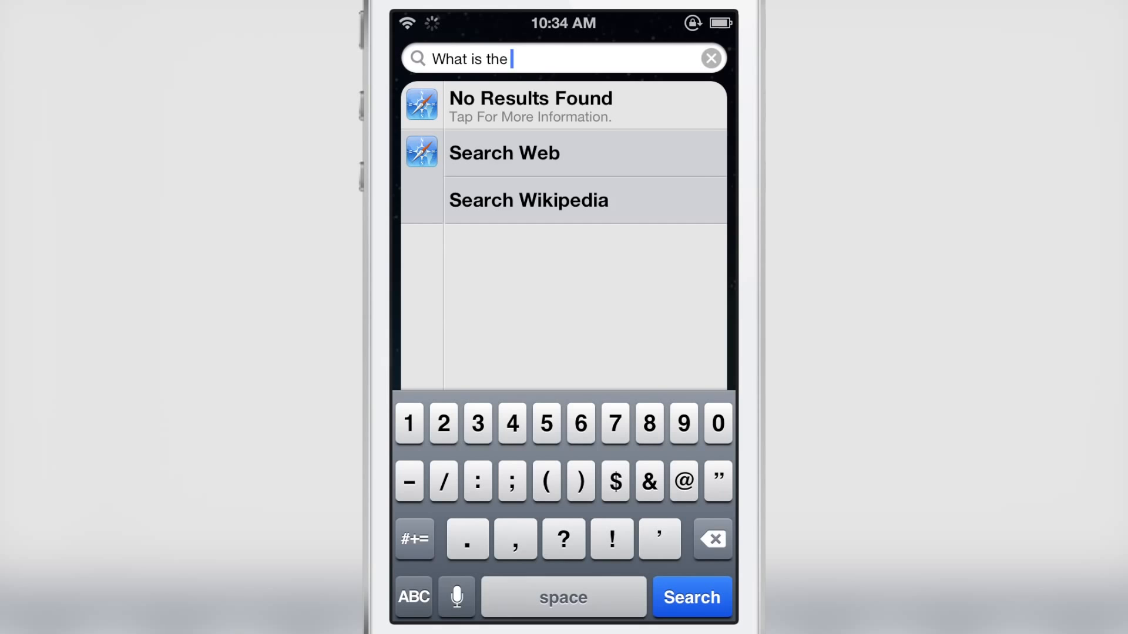
type("temperature in cupertino")
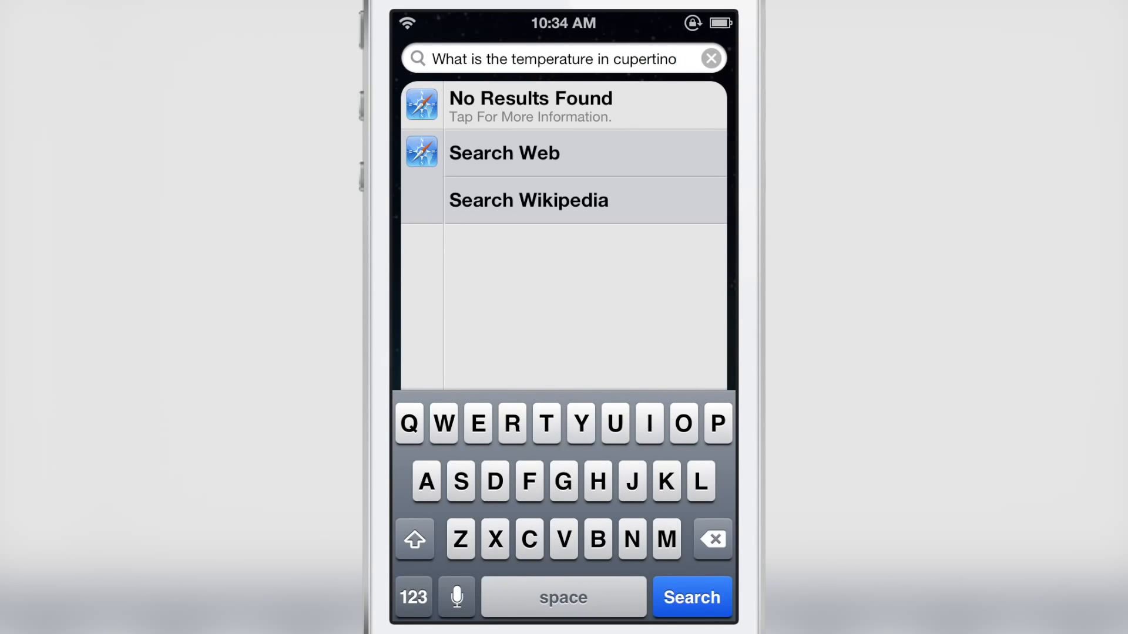
type("?")
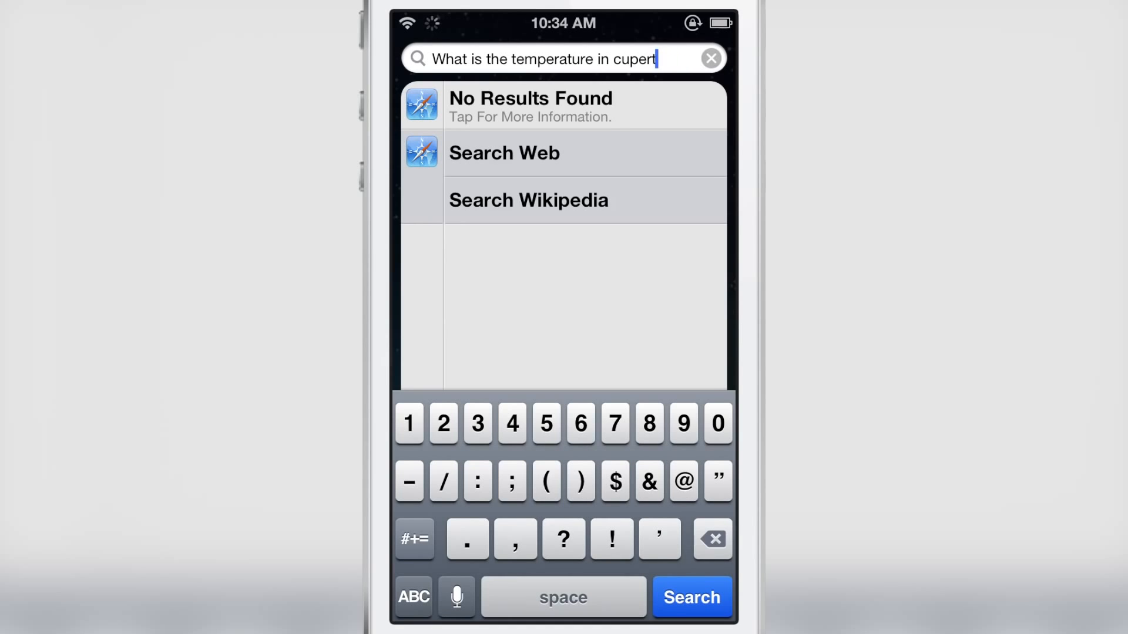
- Replace 'cupertino' with 'los angeles' in the temperature question
left_click(712, 539)
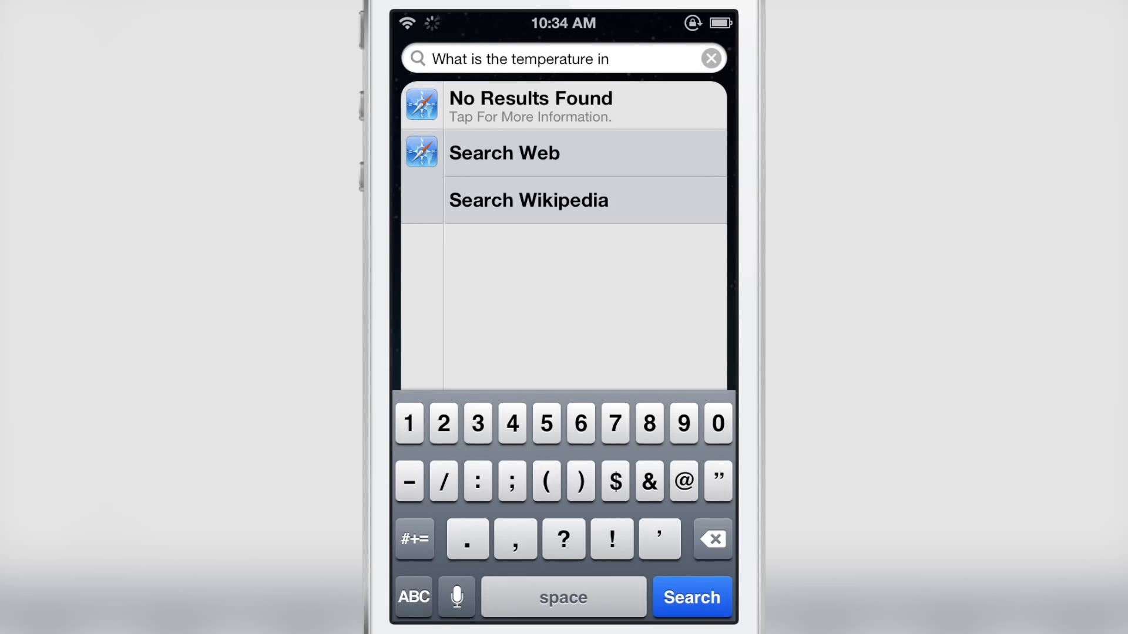
type("los")
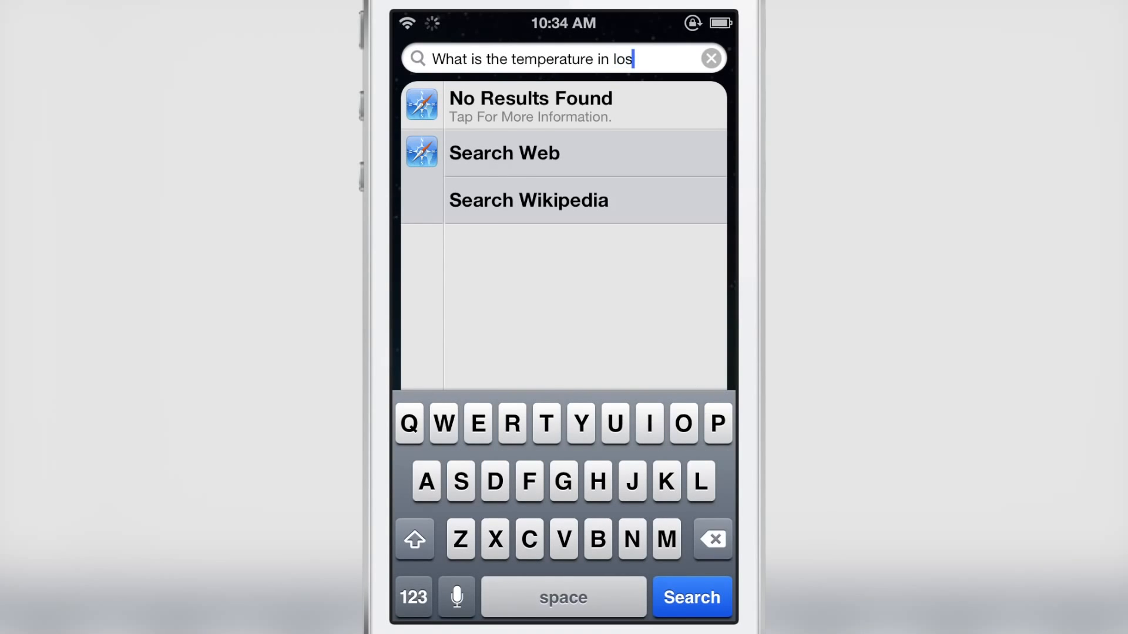
type("angeles")
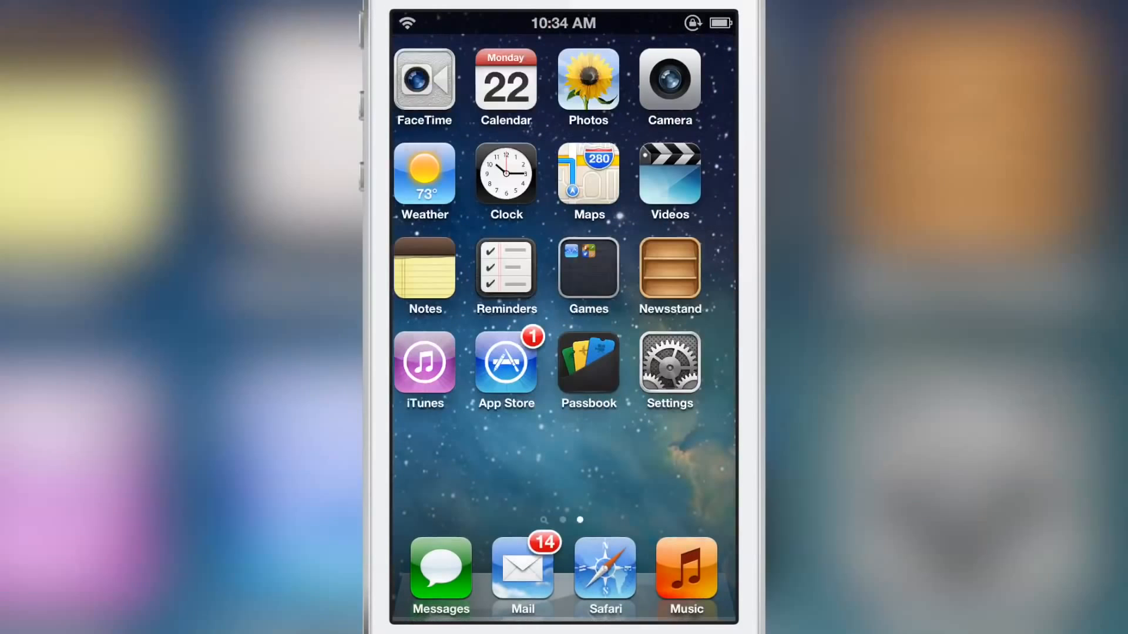
left_click(669, 362)
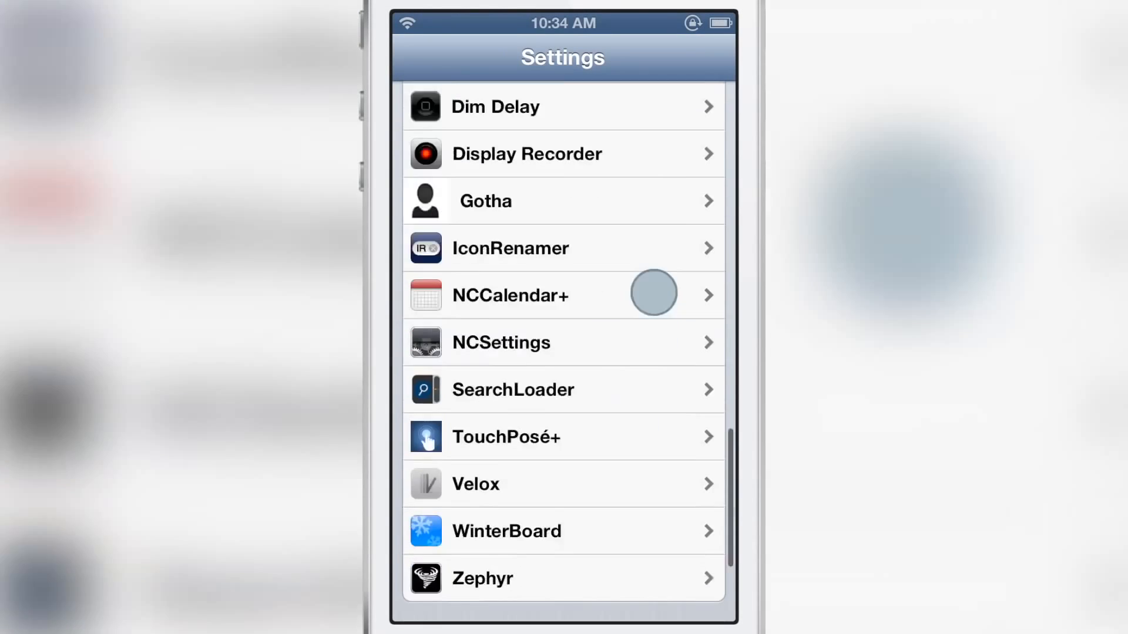
left_click(513, 389)
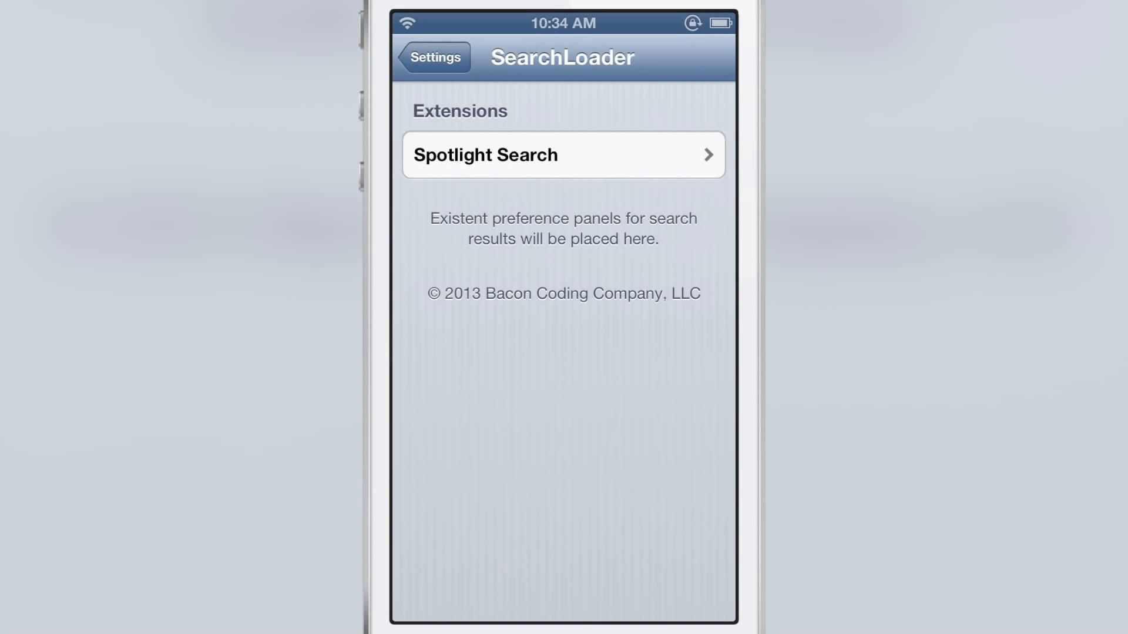
left_click(563, 156)
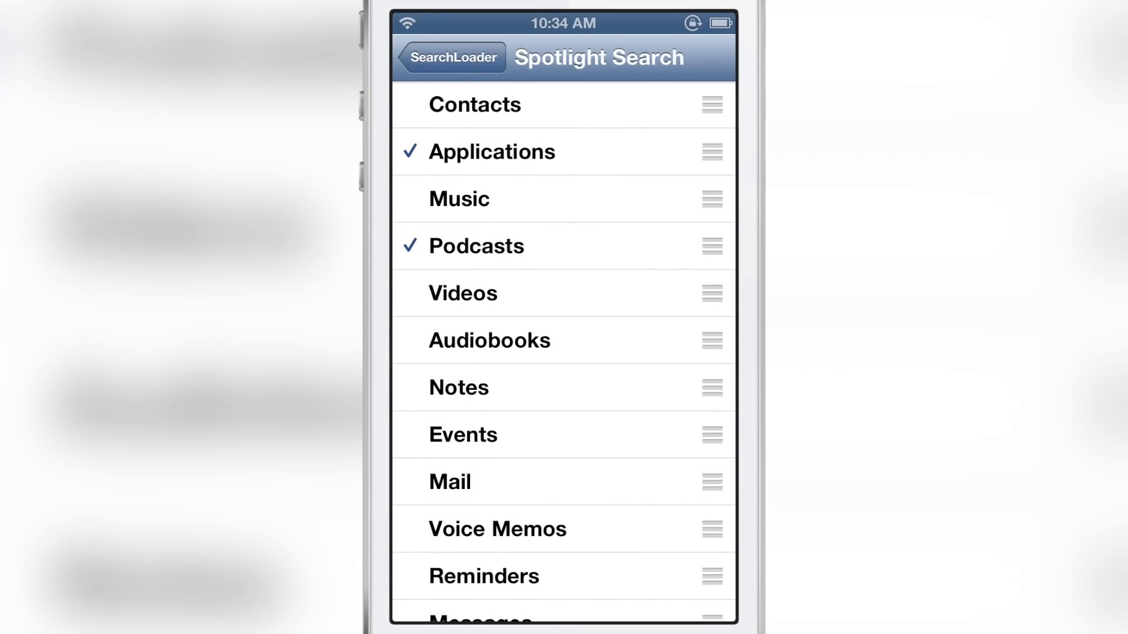
scroll("down", 3)
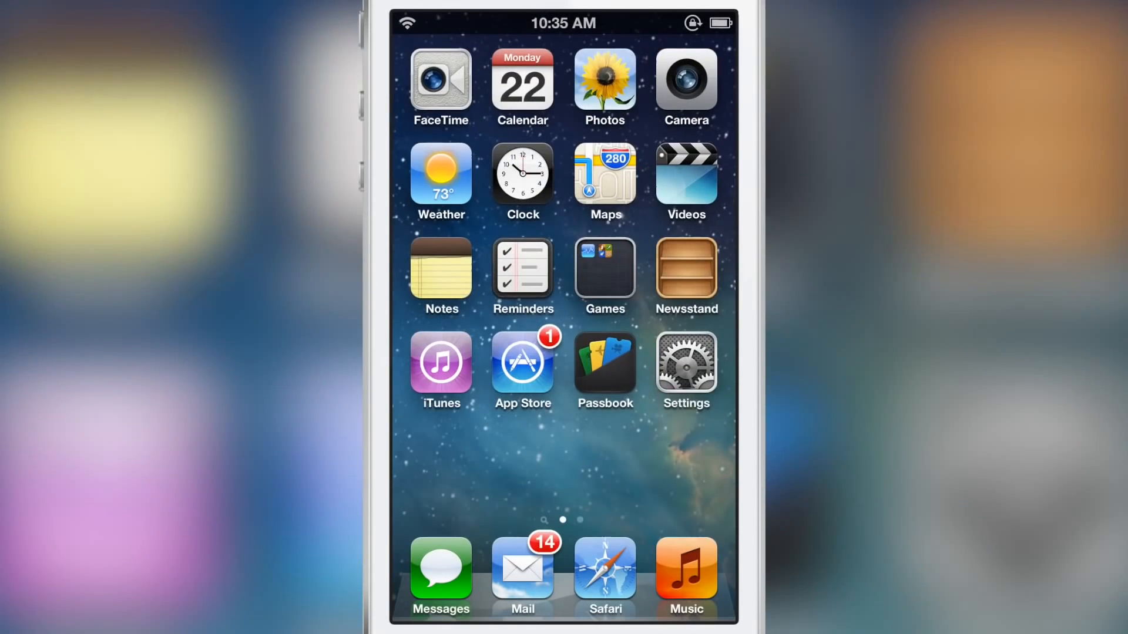
- Scroll through the SmartSearch 1.0 package description and example screenshots in Cydia
scroll("left", 3)
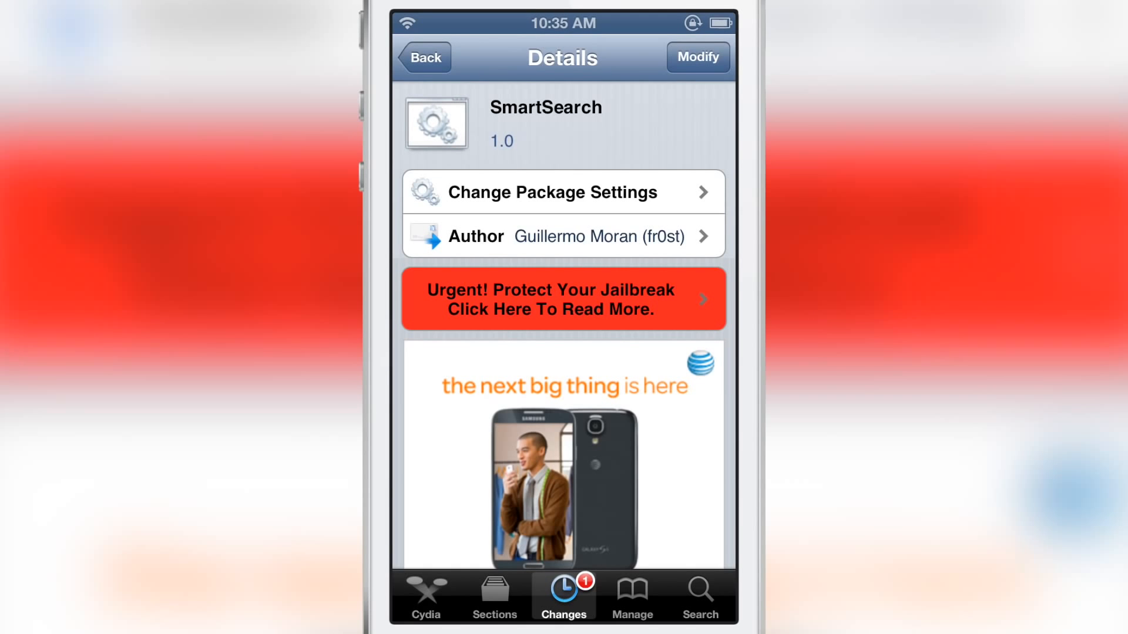
scroll("down", 3)
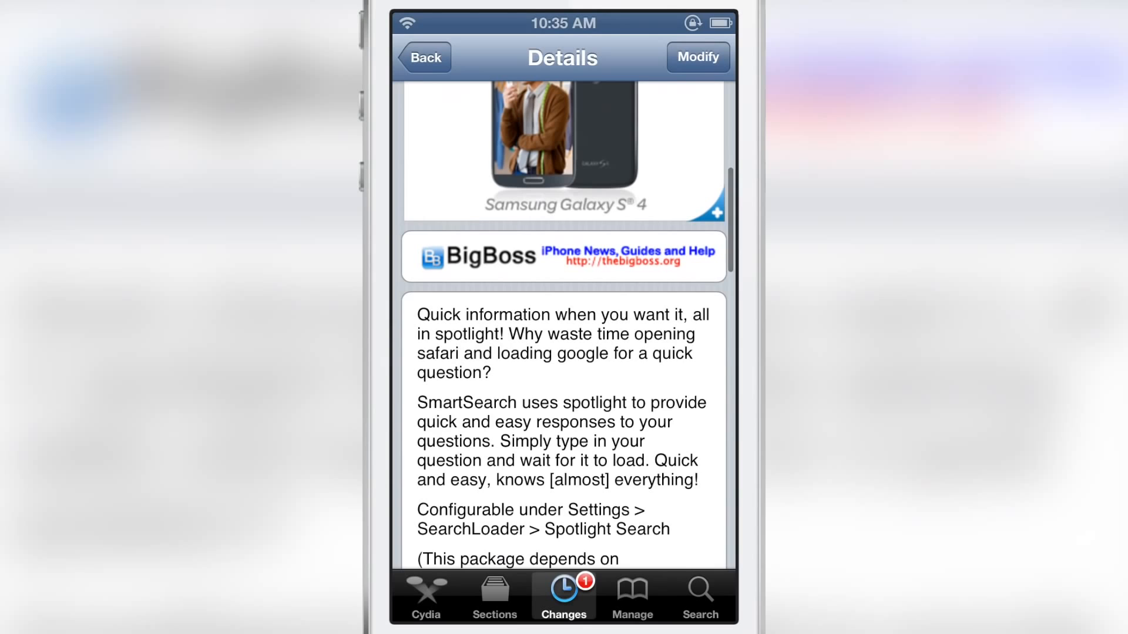
scroll("down", 3)
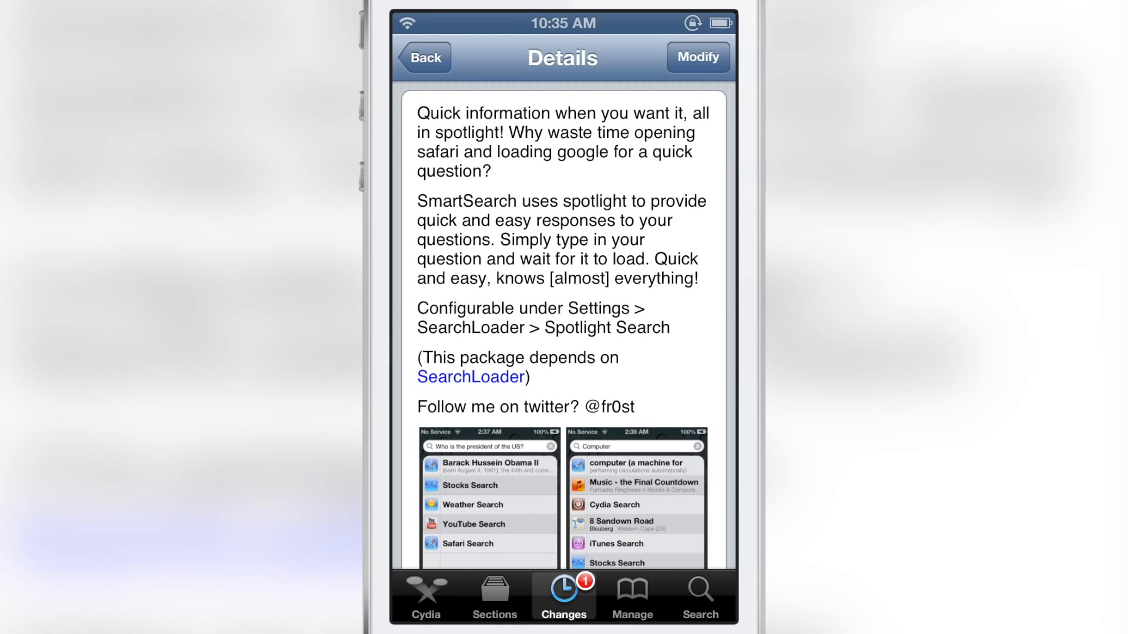
scroll("down", 3)
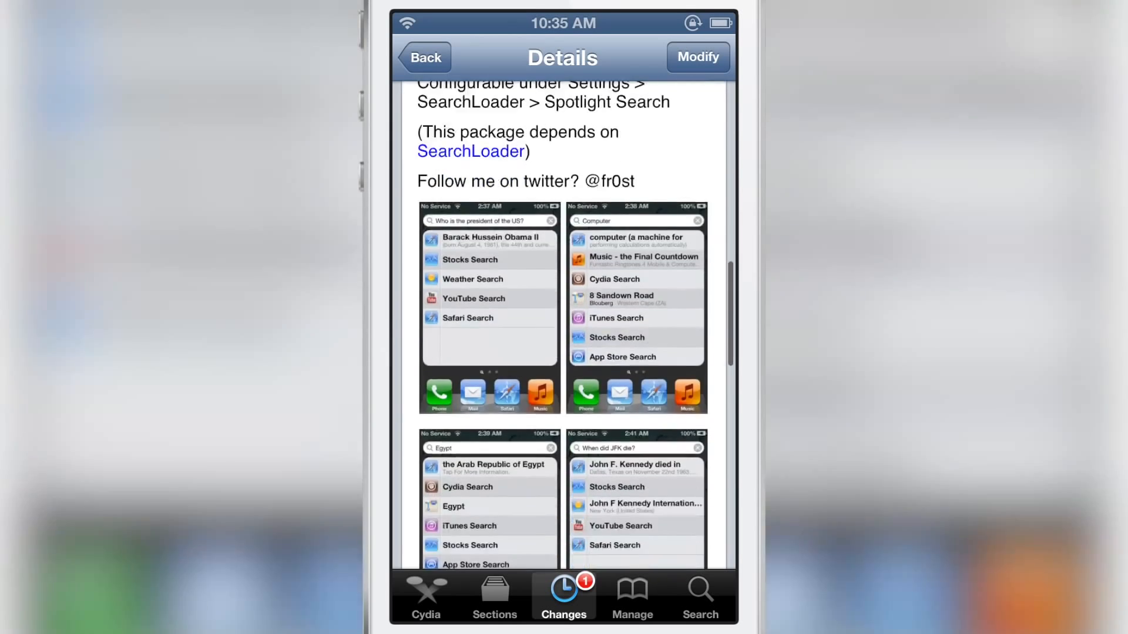